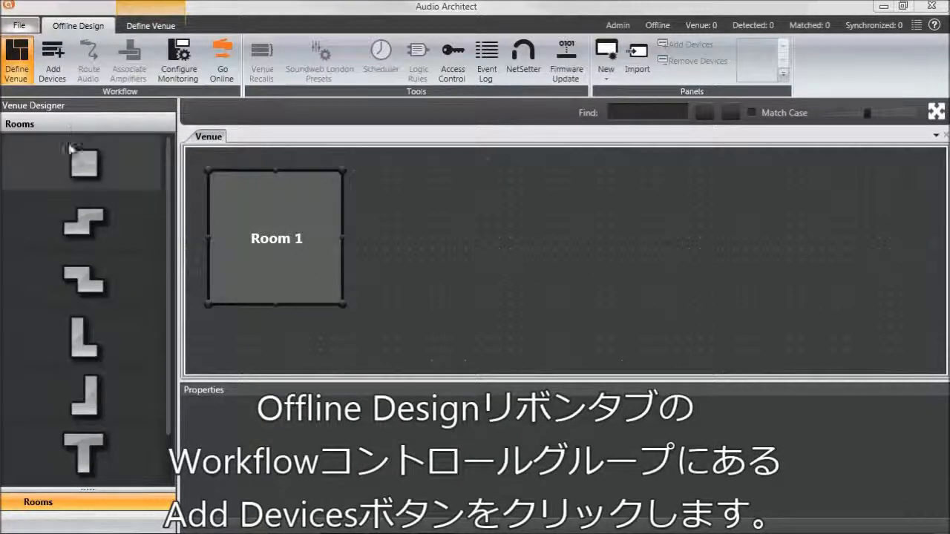
Enter Add Devices mode and rename the venue's Room 1 to 'Rack Room'
left_click(55, 57)
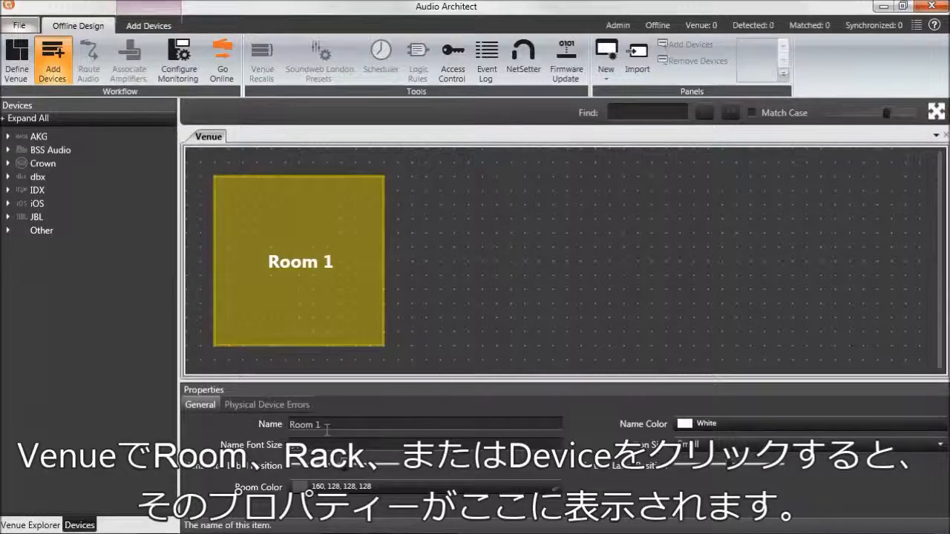
double_click(306, 425)
type("Rack")
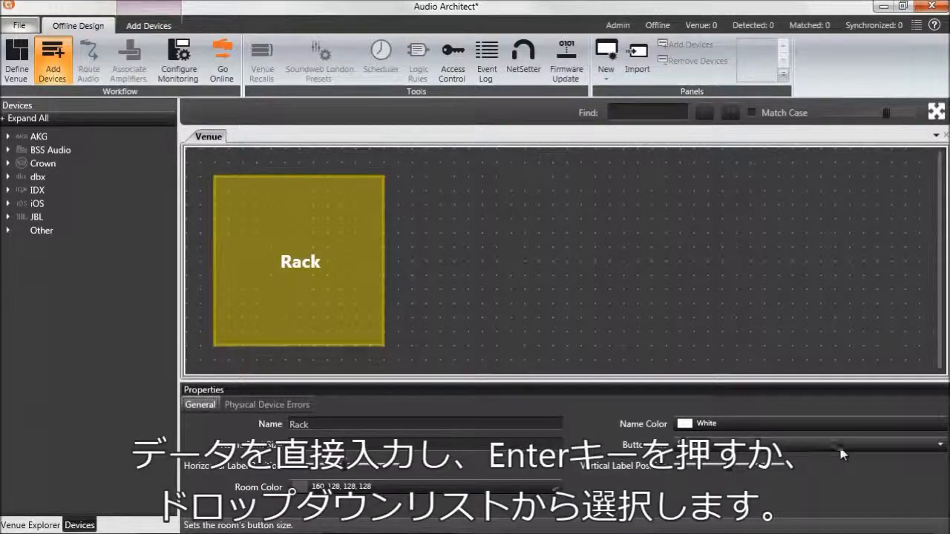
left_click(939, 445)
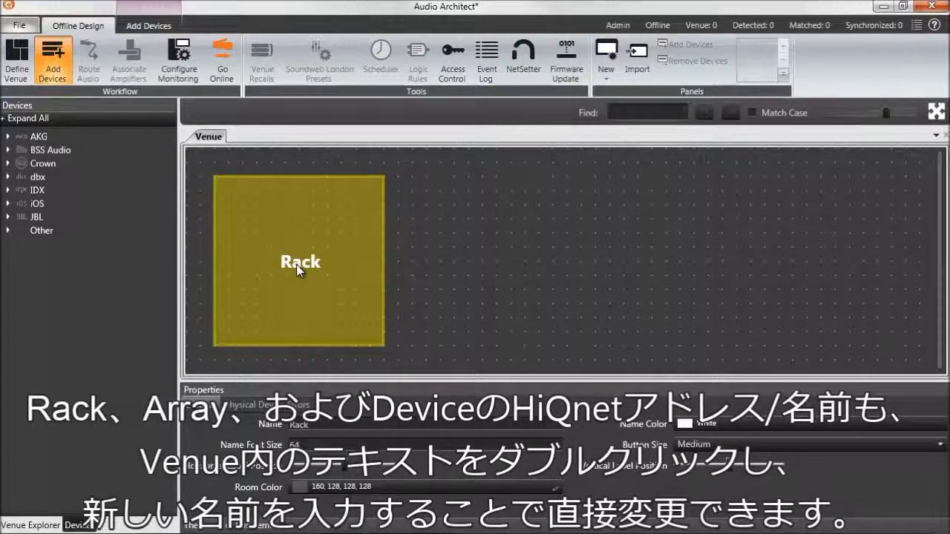
double_click(301, 262)
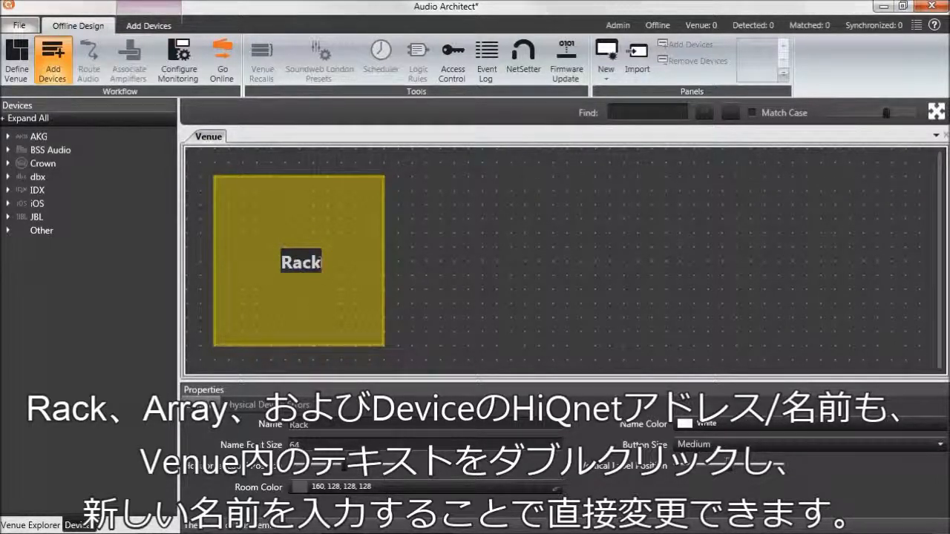
double_click(300, 262)
type(" Room")
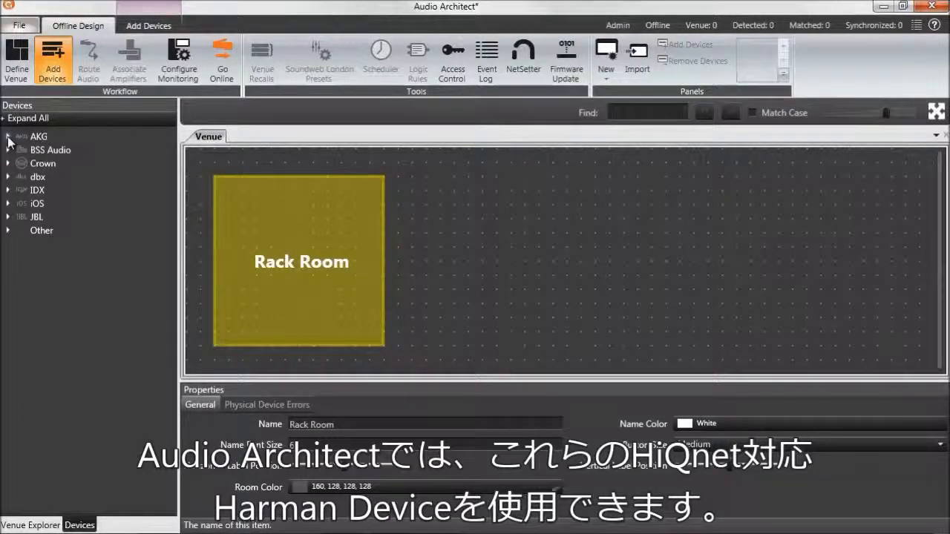
Expand the AKG, BSS Audio, Crown, dbx and iOS families in the Devices panel
left_click(8, 136)
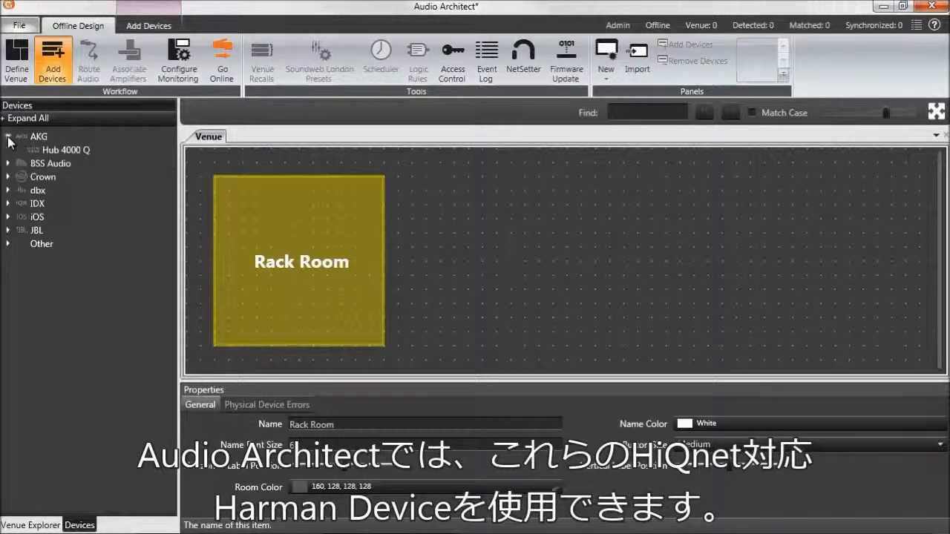
left_click(8, 163)
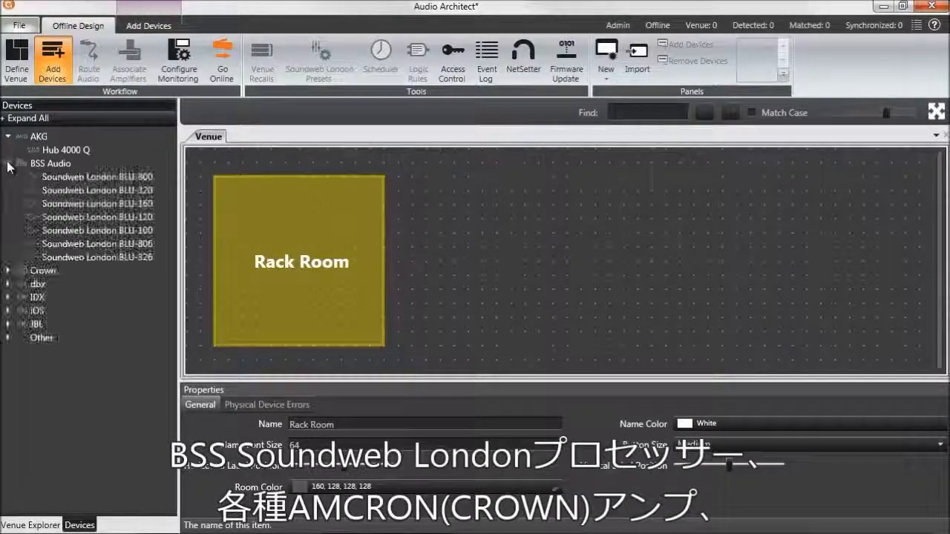
left_click(10, 163)
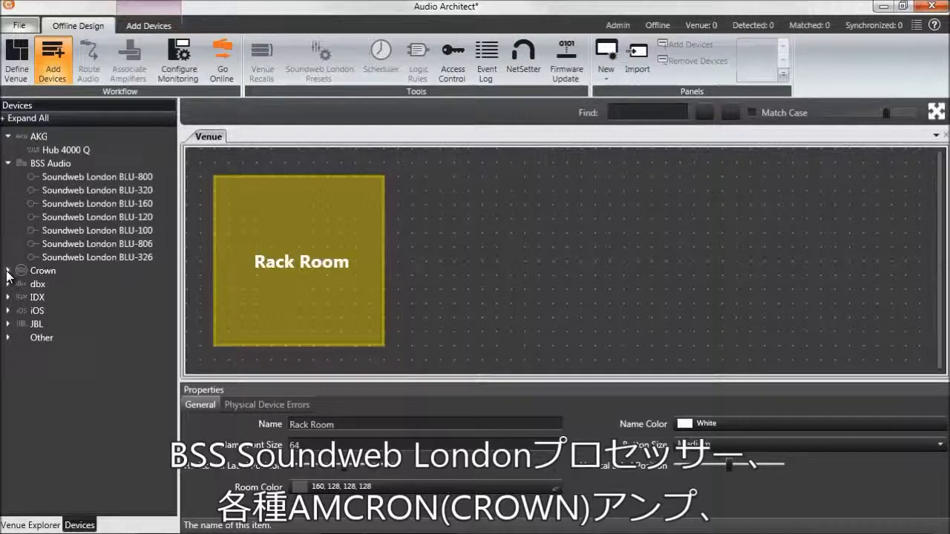
left_click(8, 270)
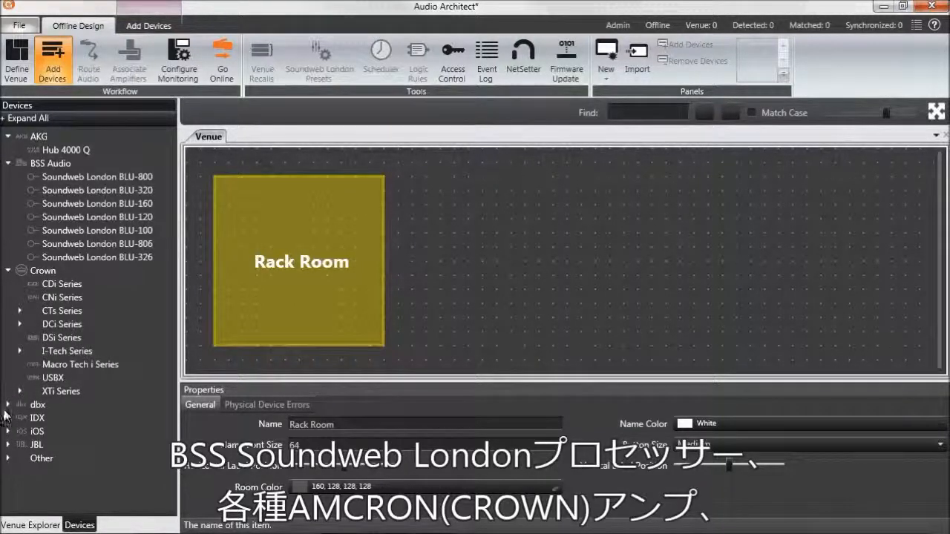
left_click(7, 418)
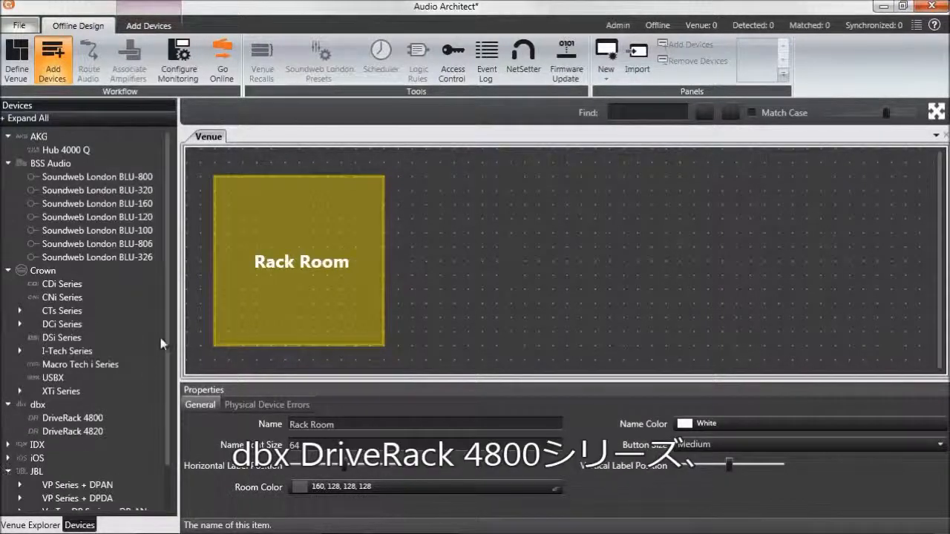
scroll("down", 3)
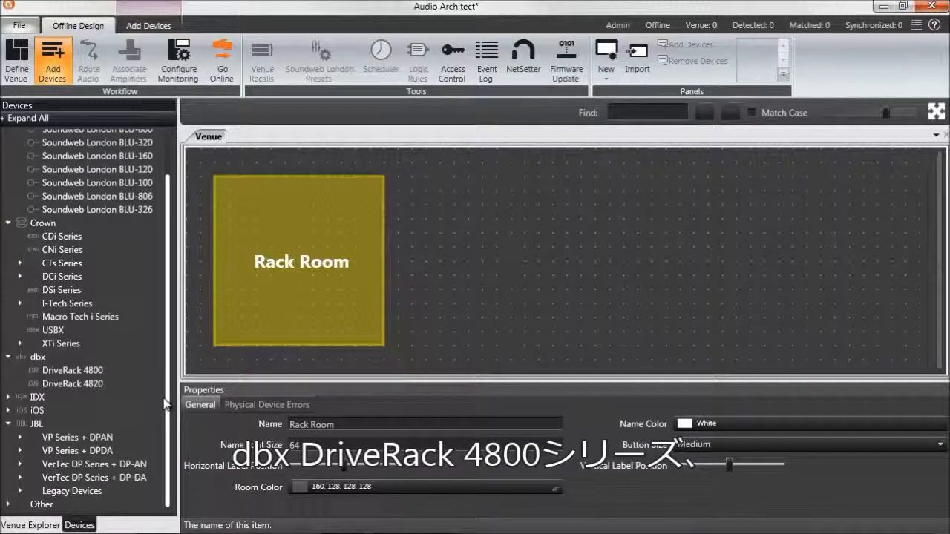
mouse_move(18, 438)
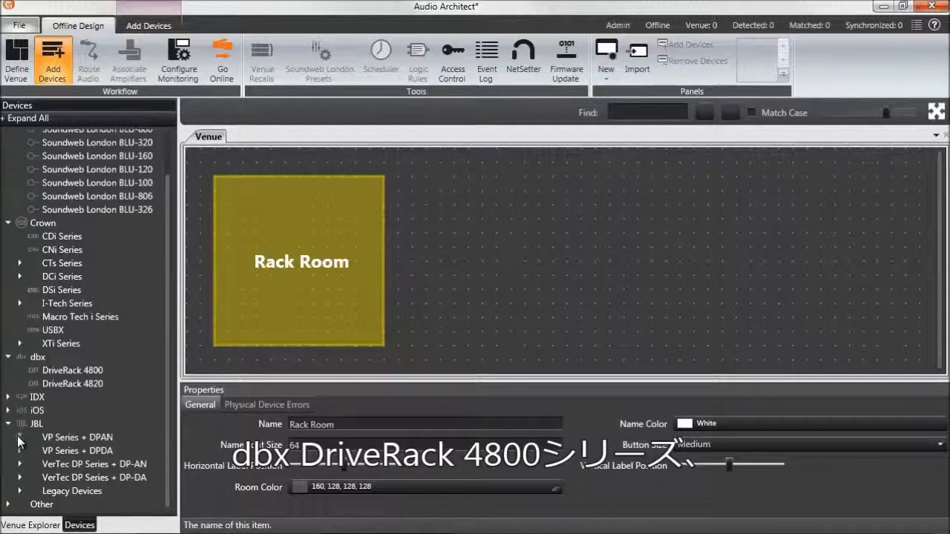
left_click(8, 410)
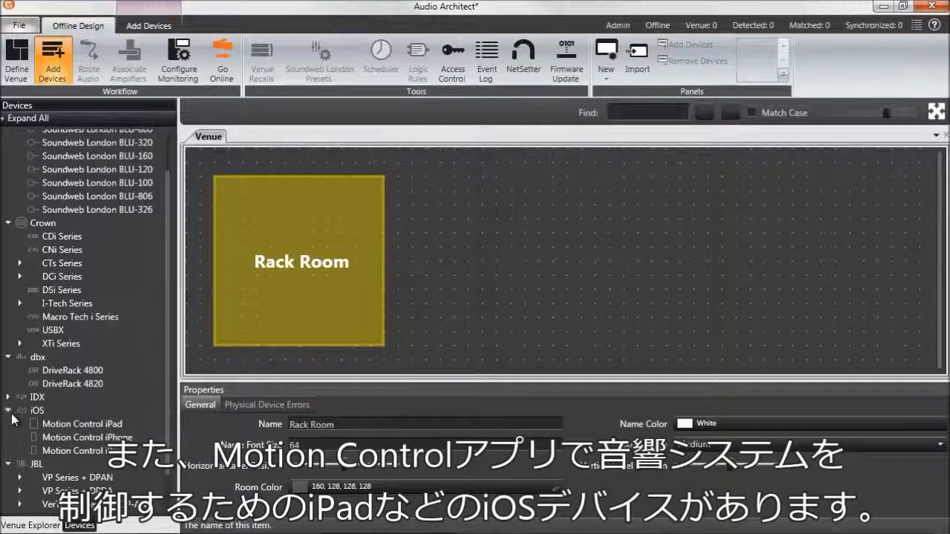
mouse_move(22, 475)
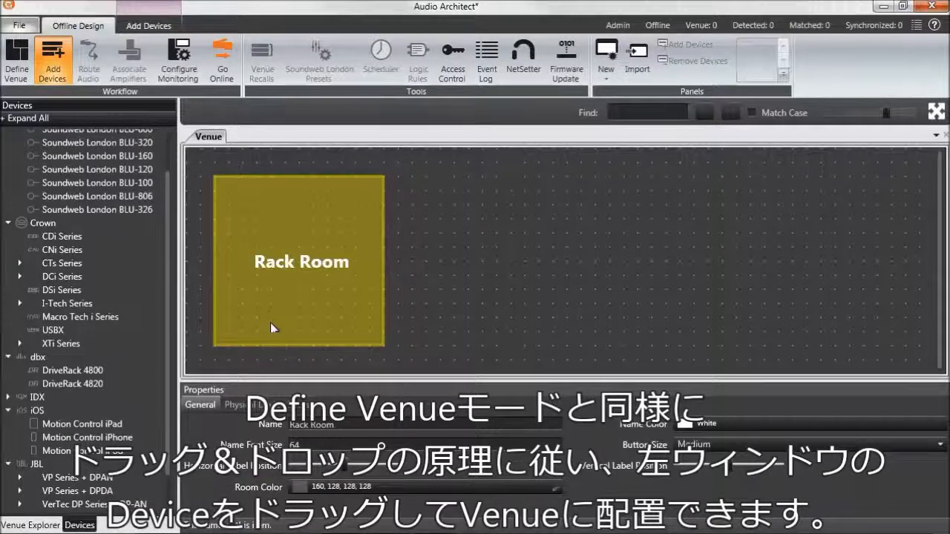
mouse_move(286, 307)
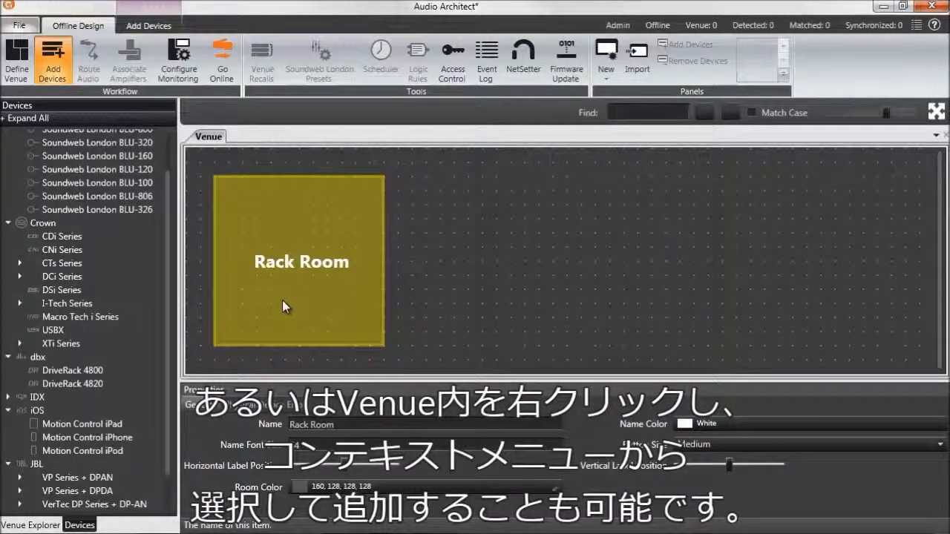
mouse_move(352, 288)
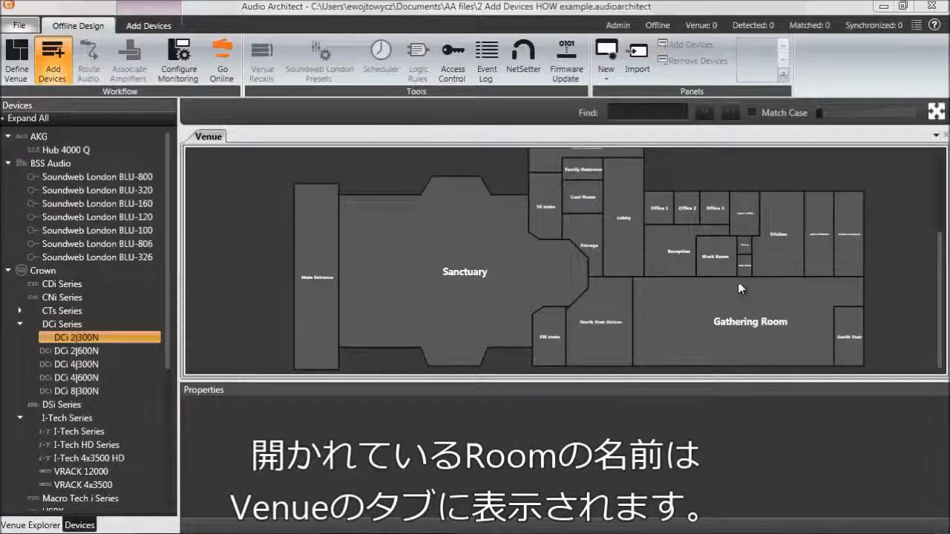
Open the Rack Room in its own tab from the venue plan
left_click(744, 263)
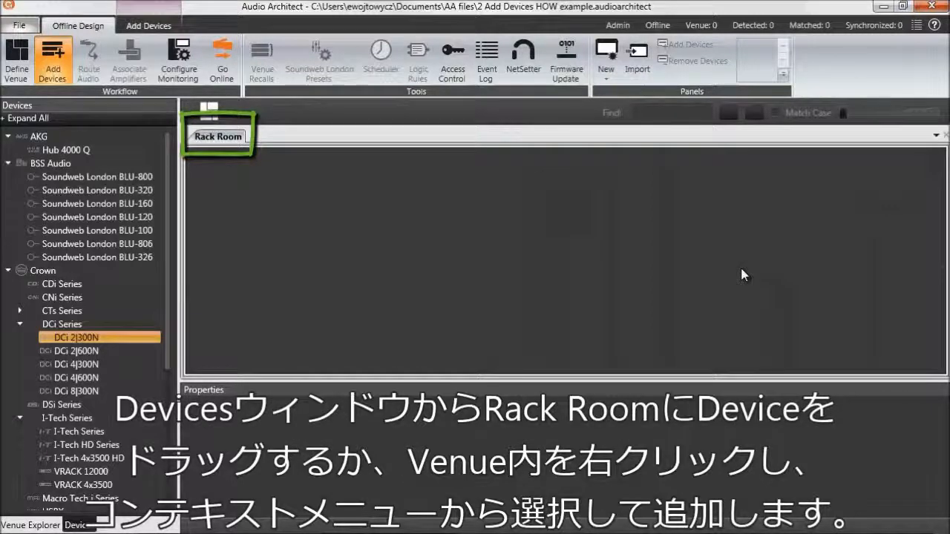
mouse_move(229, 301)
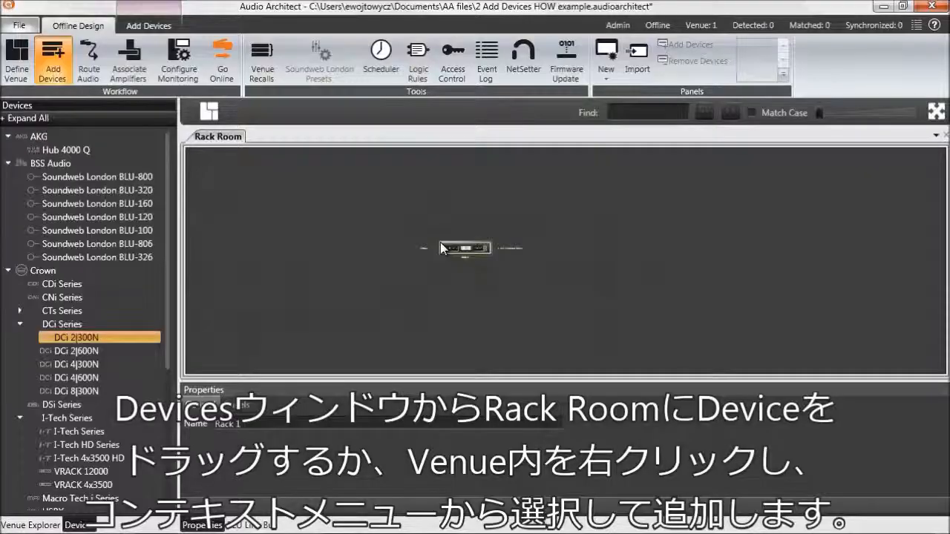
Add a Soundweb London BLU-800 with two analog input and two analog output cards
right_click(581, 241)
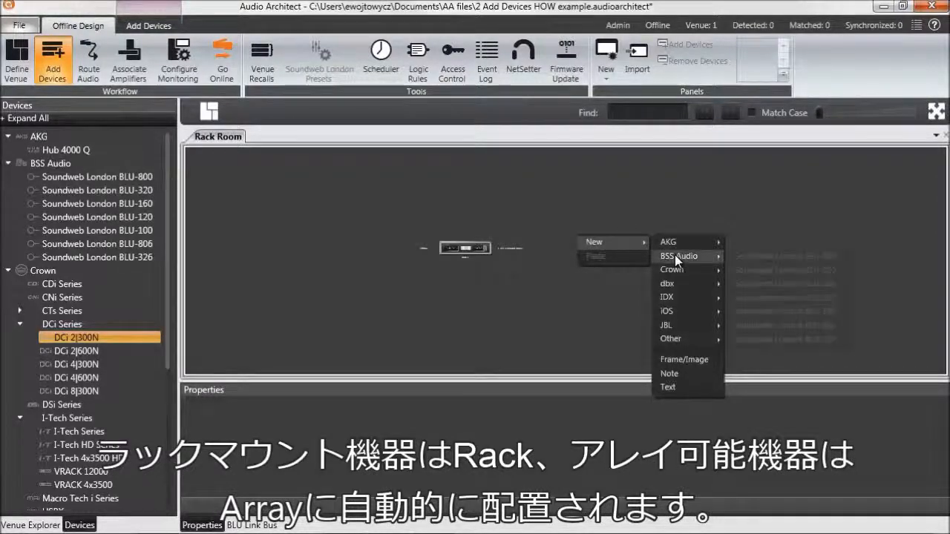
left_click(677, 256)
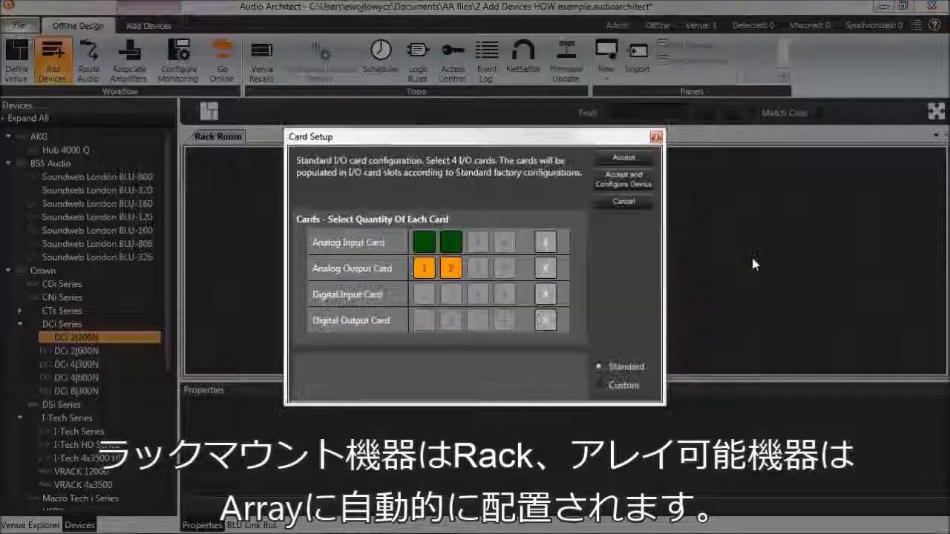
left_click(623, 158)
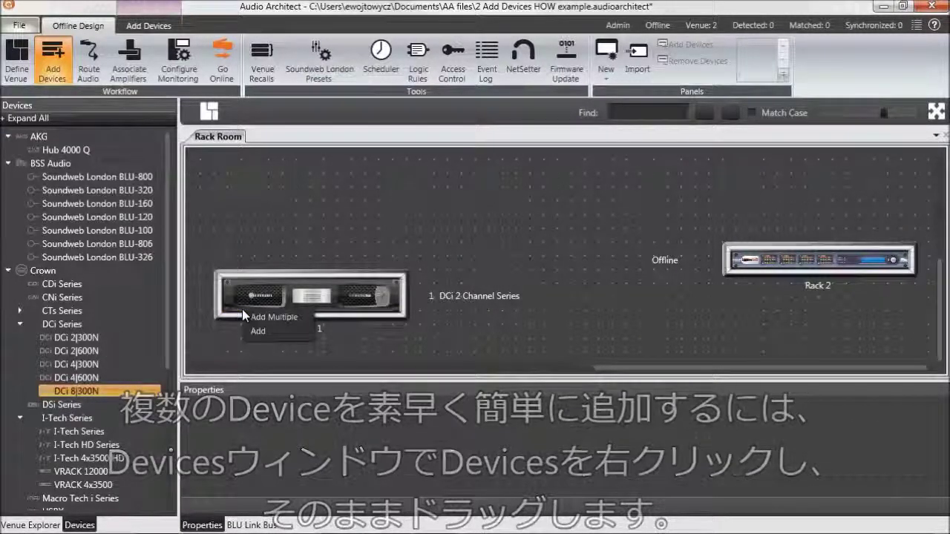
Add another DCi 8|300N amplifier to Rack 1 and select it as device 5
left_click(273, 317)
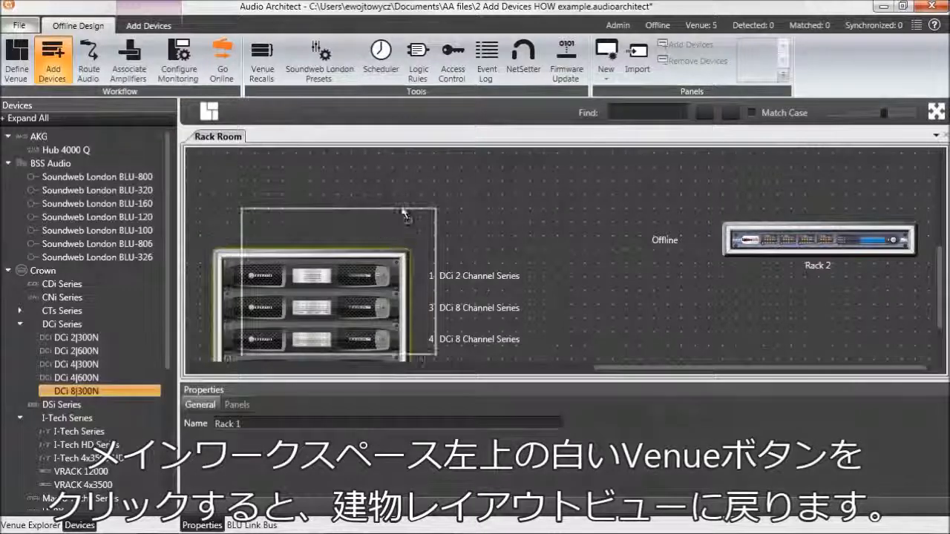
left_click(209, 112)
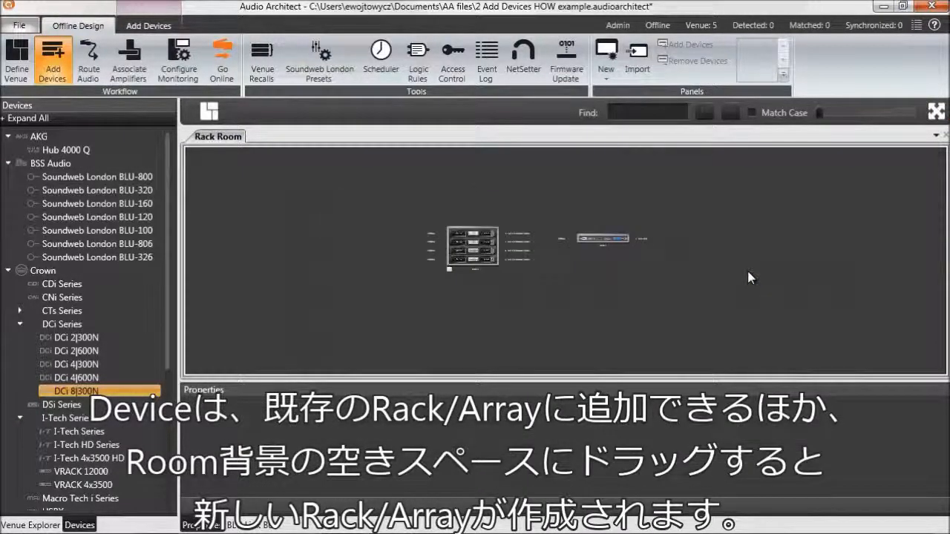
mouse_move(933, 111)
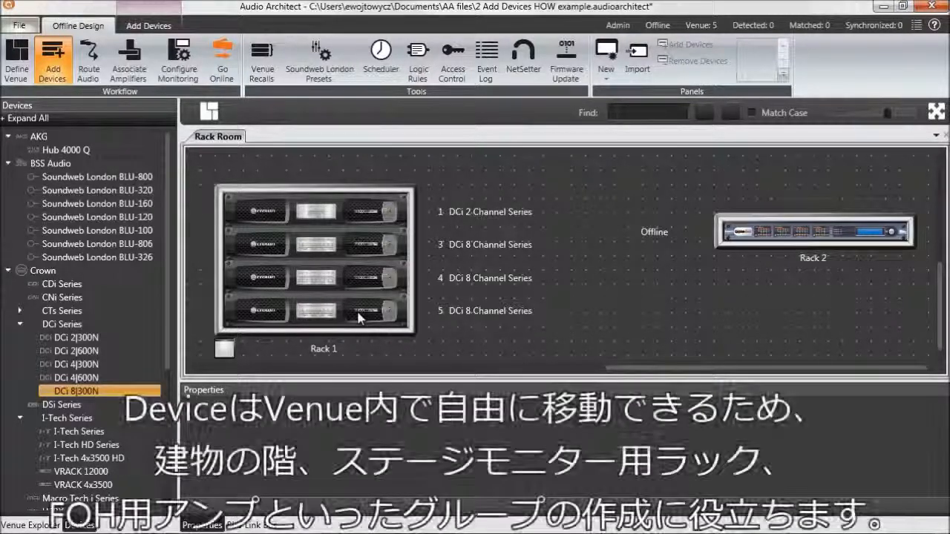
left_click(330, 312)
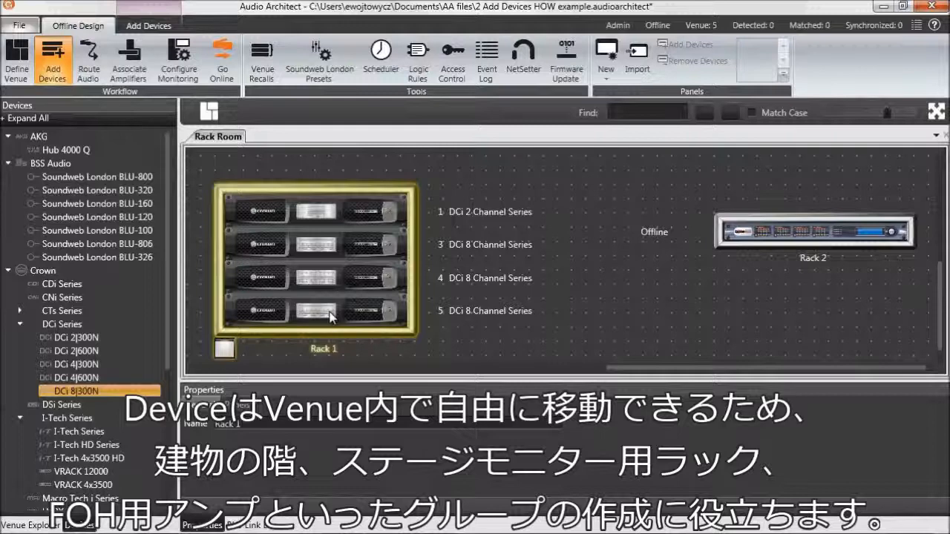
left_click(328, 310)
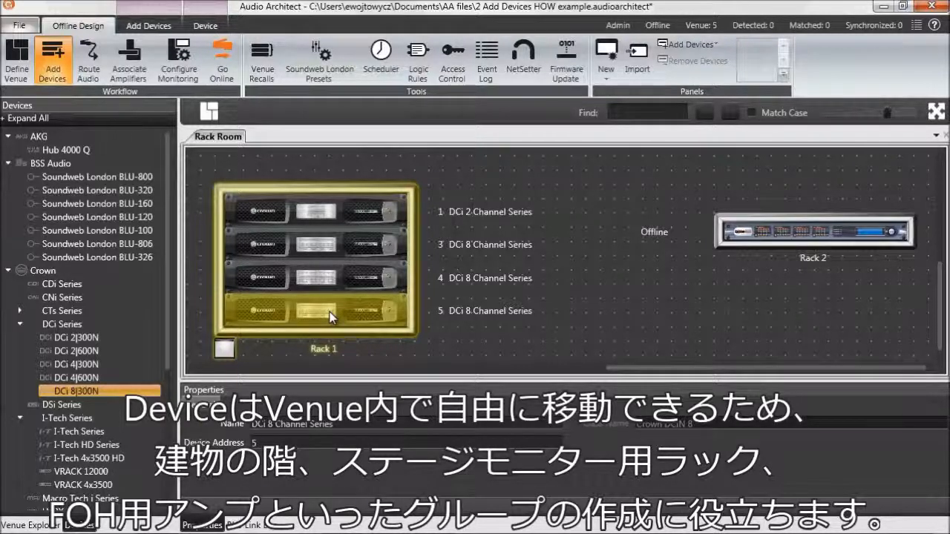
mouse_move(480, 335)
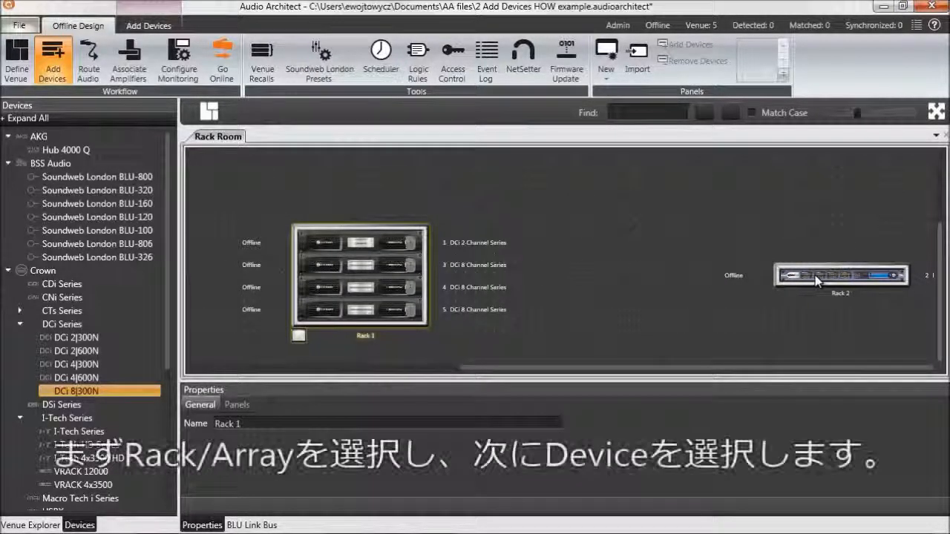
Move the BLU-800 from Rack 2 to the top of Rack 1, closing the DCi panel
left_click(834, 276)
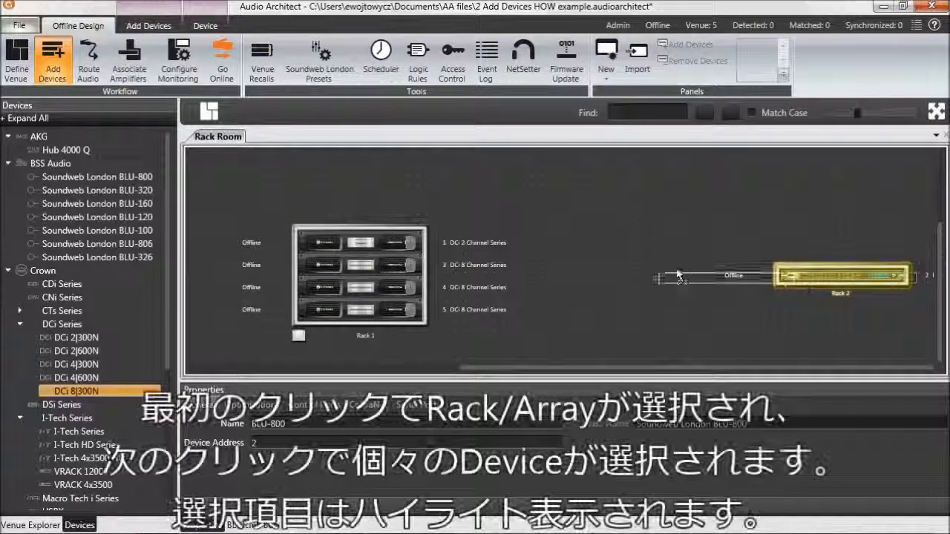
left_click(355, 226)
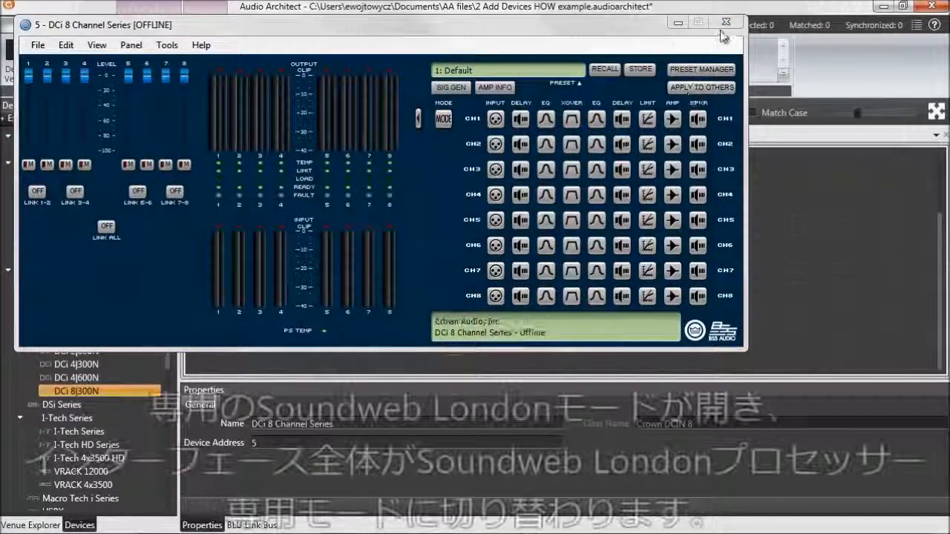
left_click(722, 21)
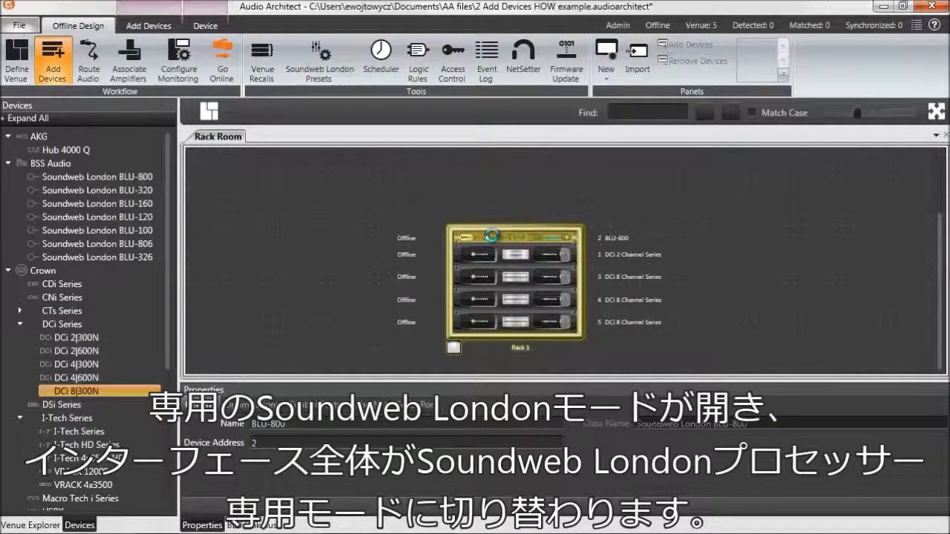
double_click(513, 238)
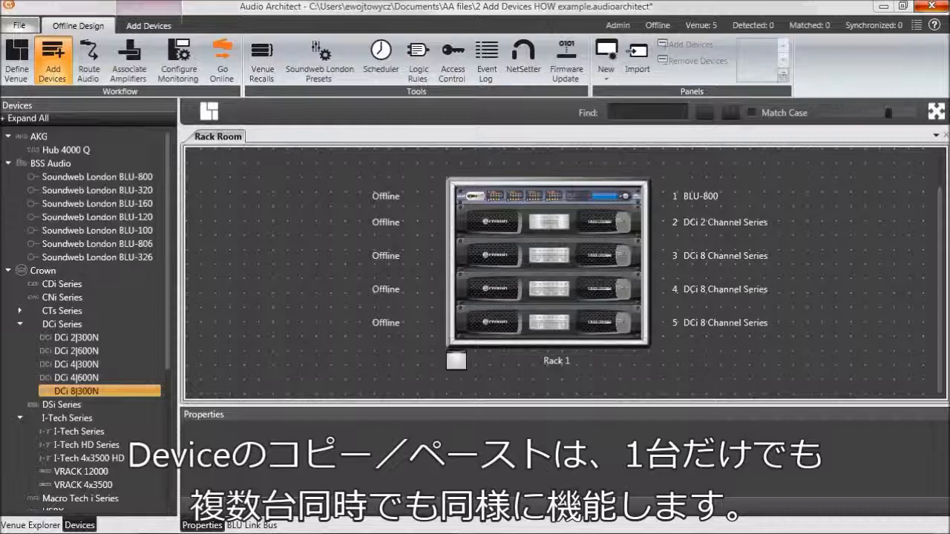
mouse_move(735, 348)
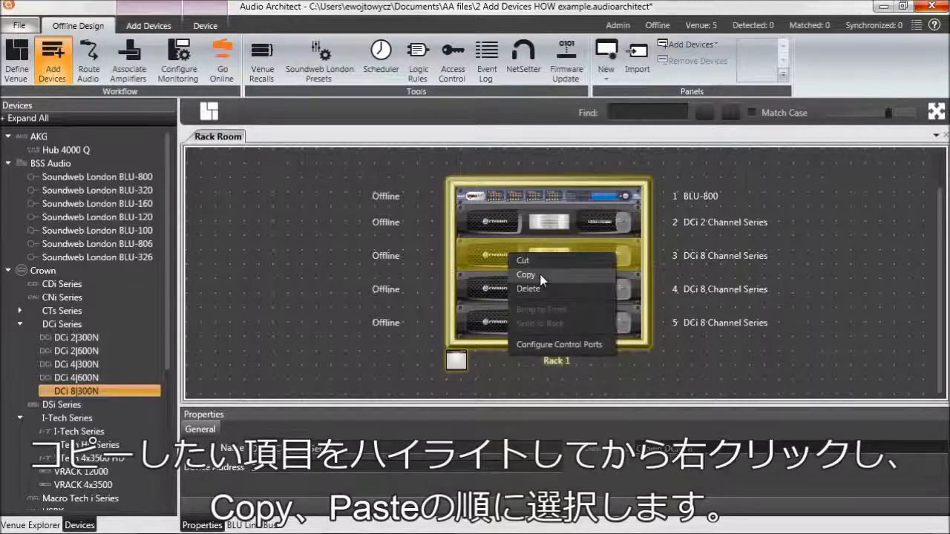
Paste a DCi amplifier copy as Rack 2, duplicate Rack 1 as Rack 3, open a copied amp
left_click(525, 275)
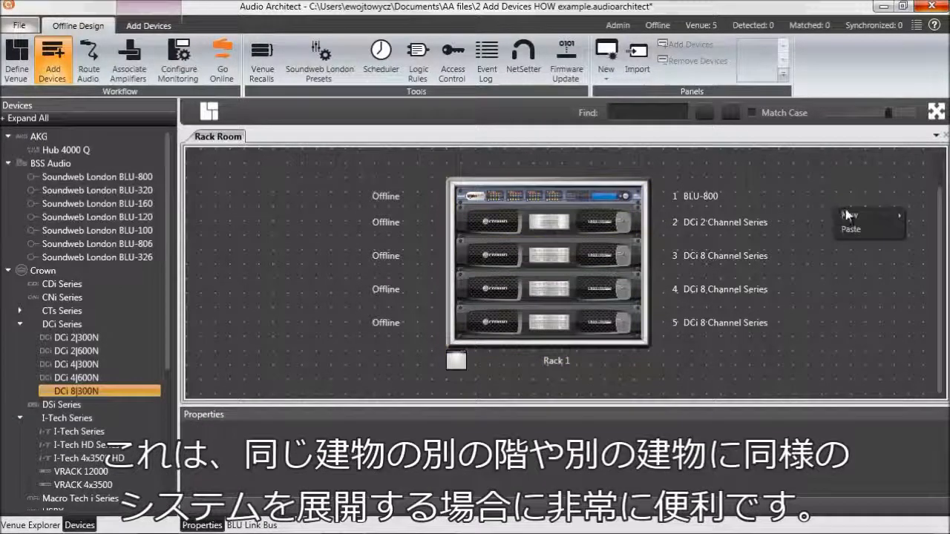
left_click(850, 228)
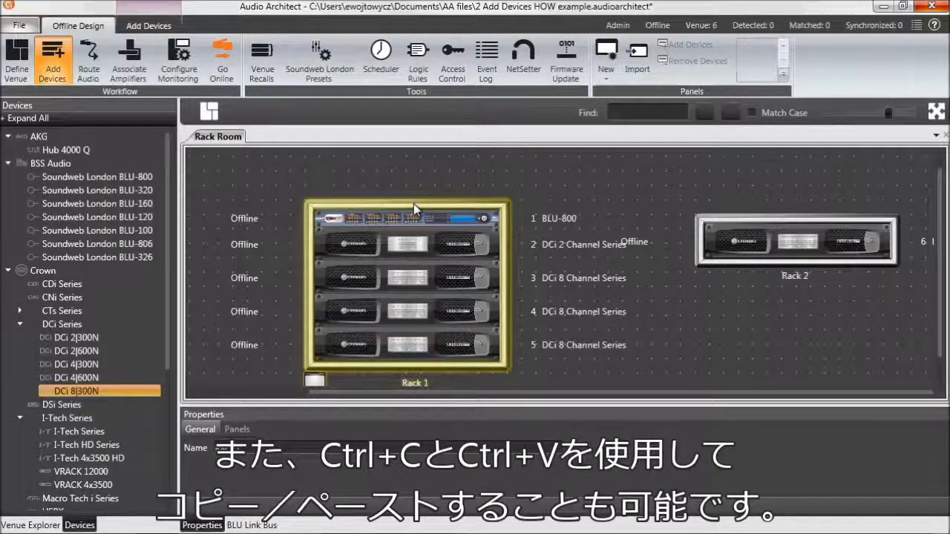
right_click(415, 208)
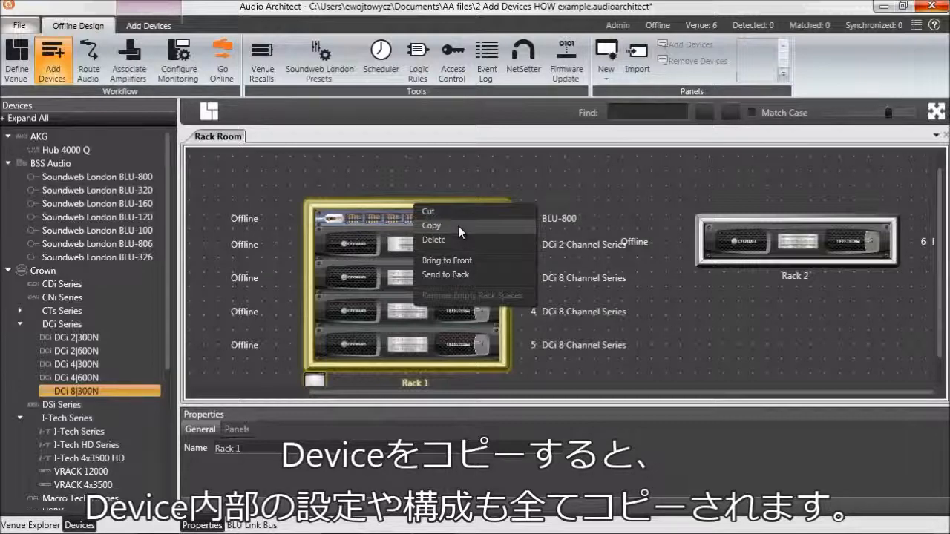
left_click(431, 225)
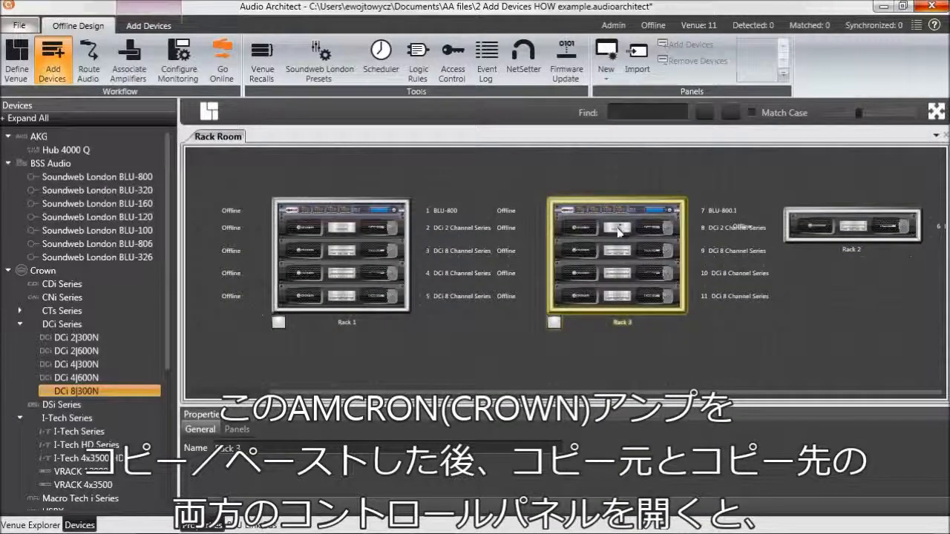
double_click(620, 228)
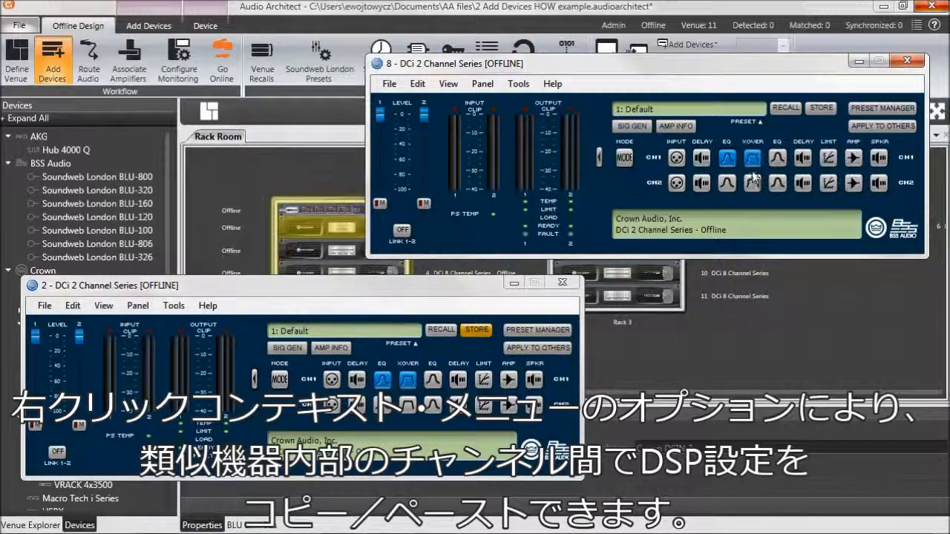
Check the DSP block's copy options on the DCi 2-channel panel
right_click(727, 184)
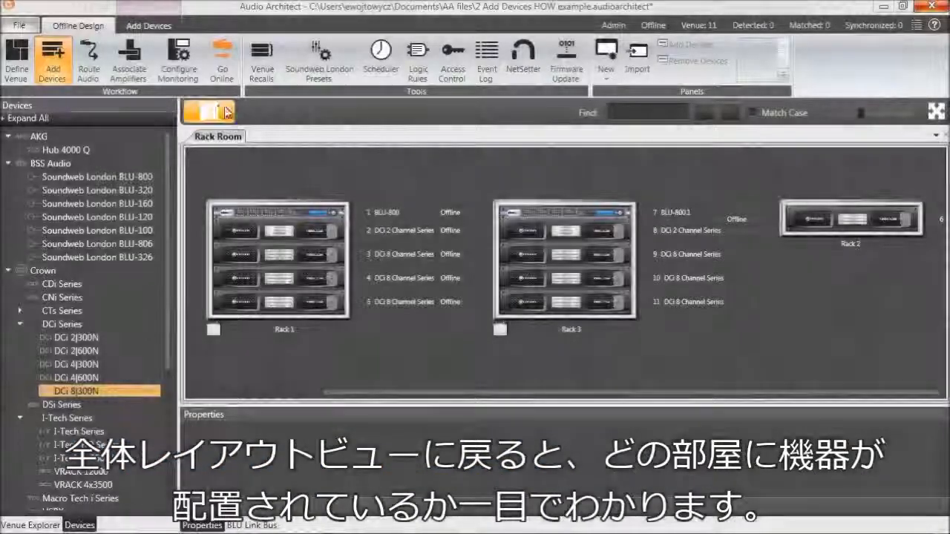
Show the whole venue floor plan and list the Rack Room's devices
left_click(199, 112)
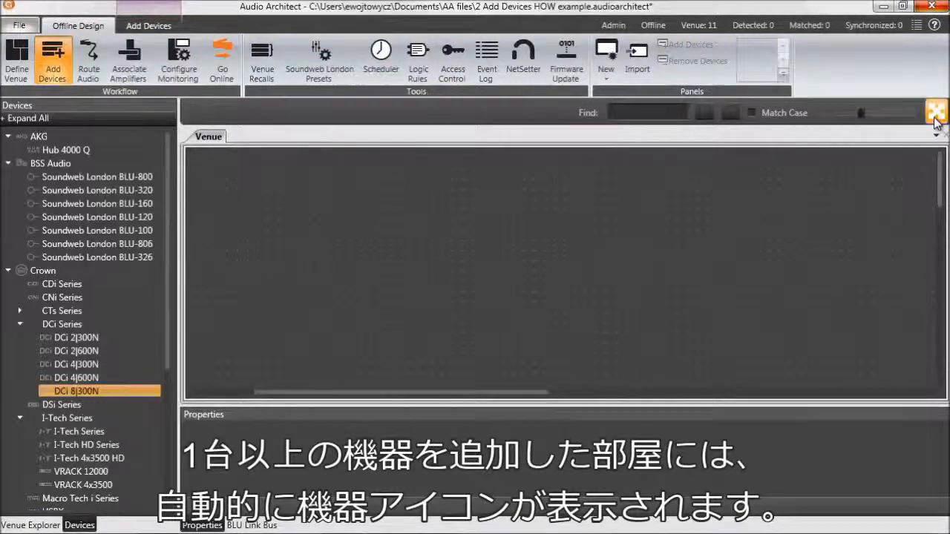
left_click(927, 111)
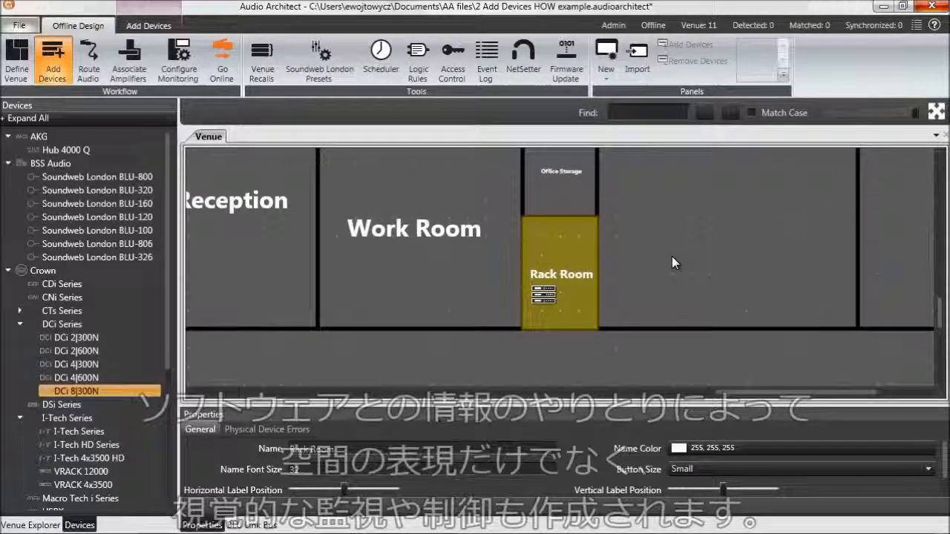
mouse_move(596, 299)
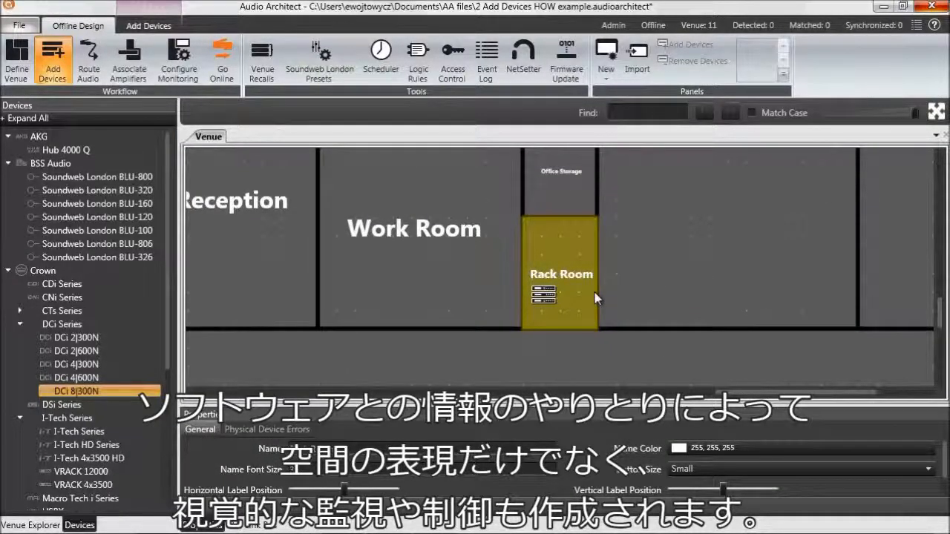
mouse_move(589, 301)
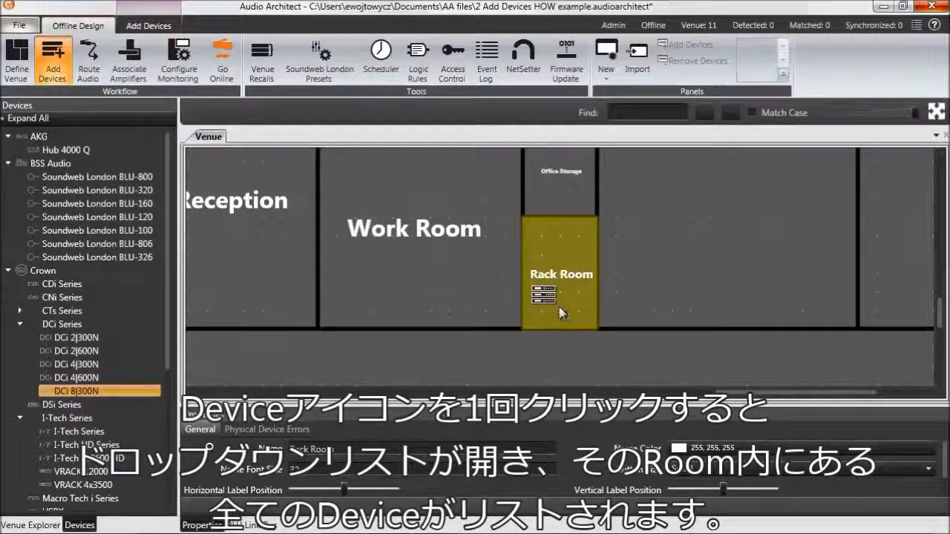
left_click(539, 294)
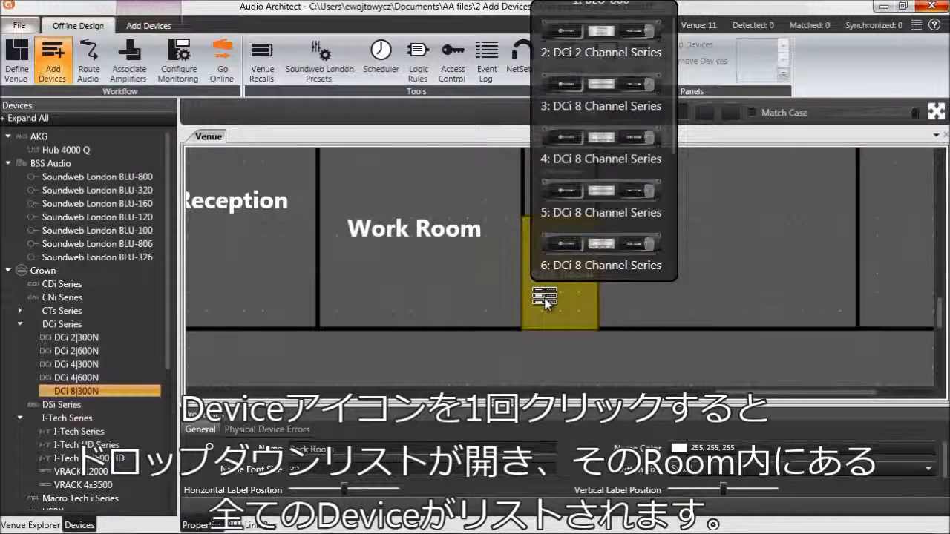